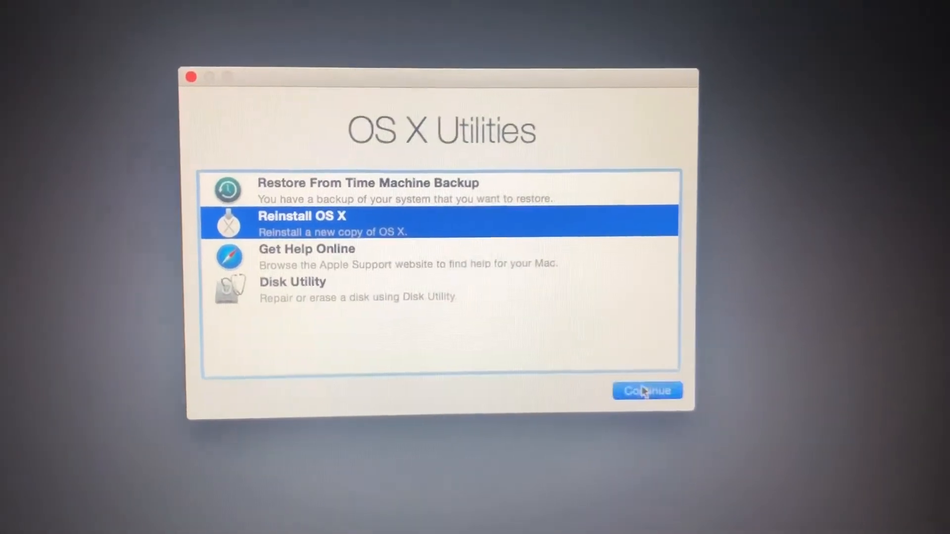
Start Reinstall OS X, pass the Yosemite welcome and eligibility check, then dismiss the preparation error.
left_click(646, 391)
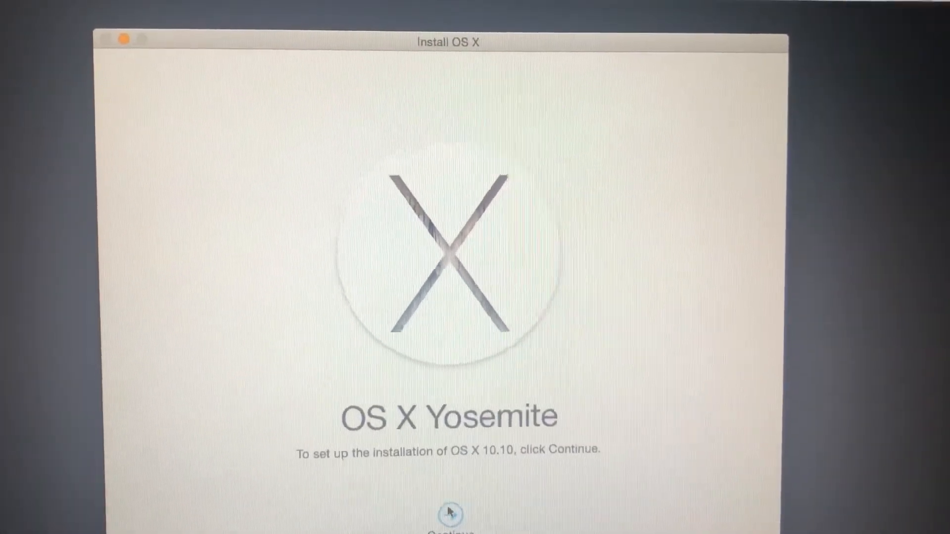
left_click(448, 515)
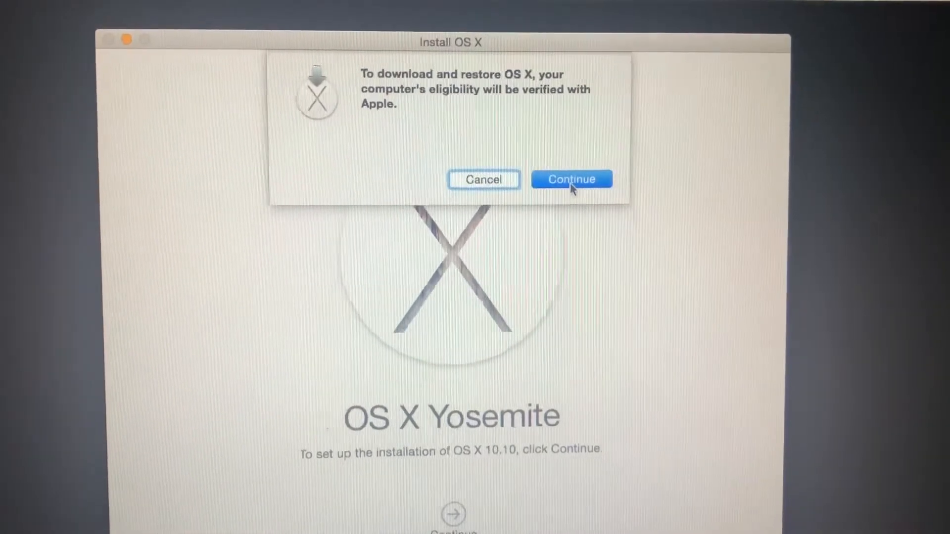
left_click(570, 179)
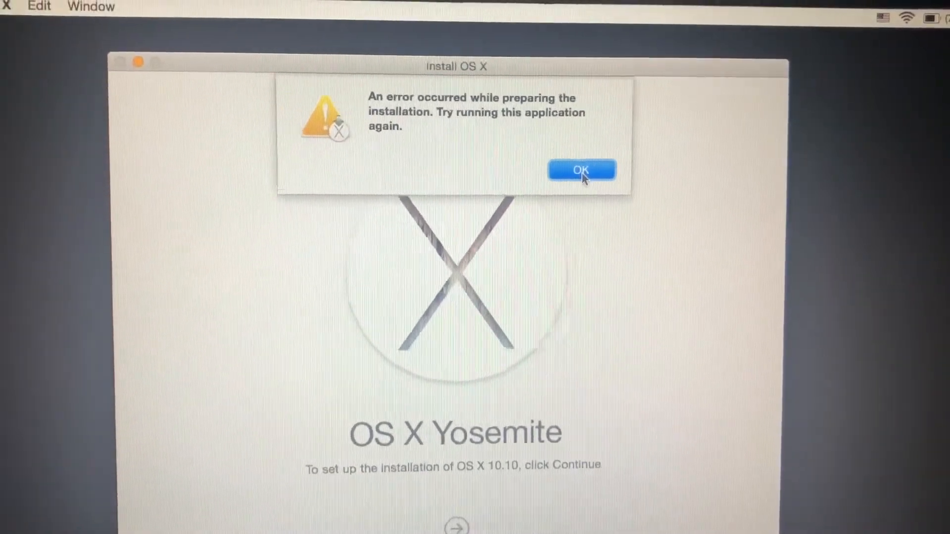
left_click(581, 170)
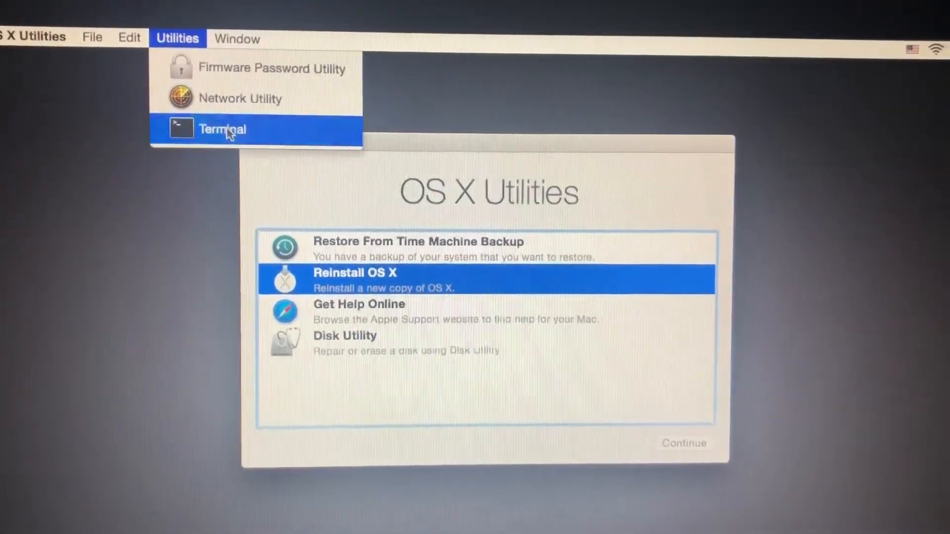
left_click(222, 129)
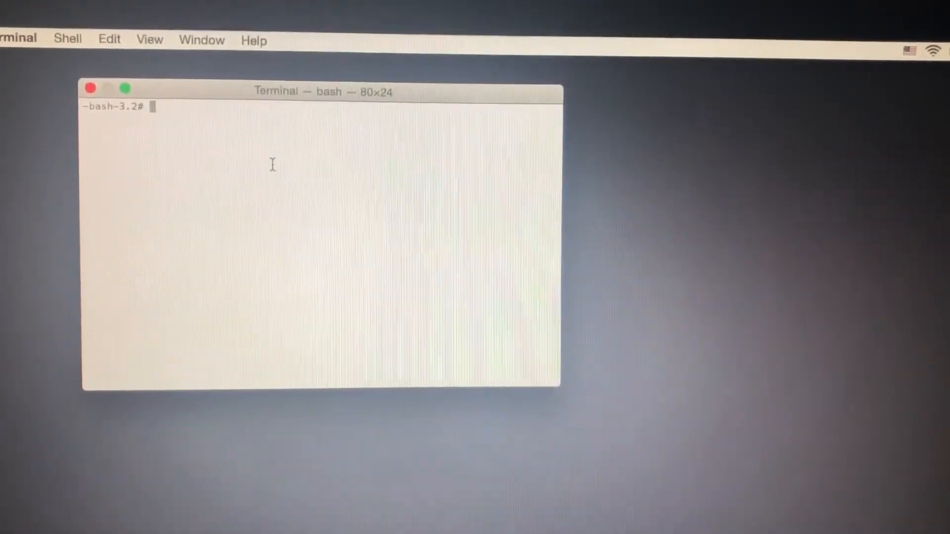
type("da")
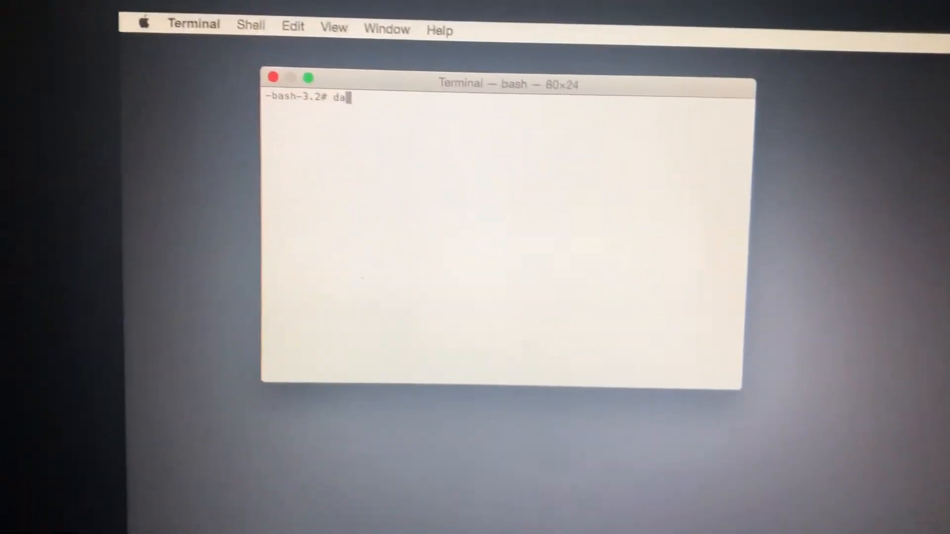
type("te")
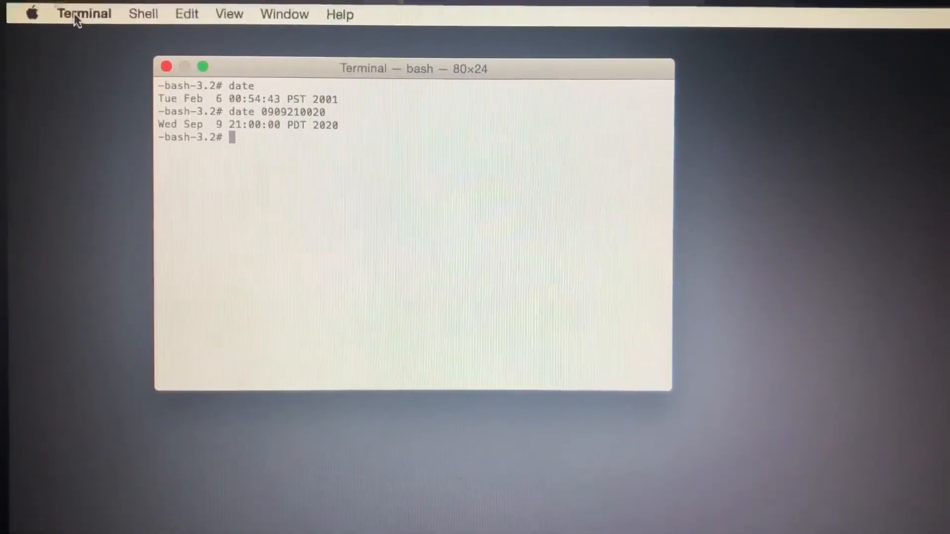
Quit Terminal, briefly reopen it from the Utilities menu, and quit again to return to OS X Utilities.
left_click(83, 12)
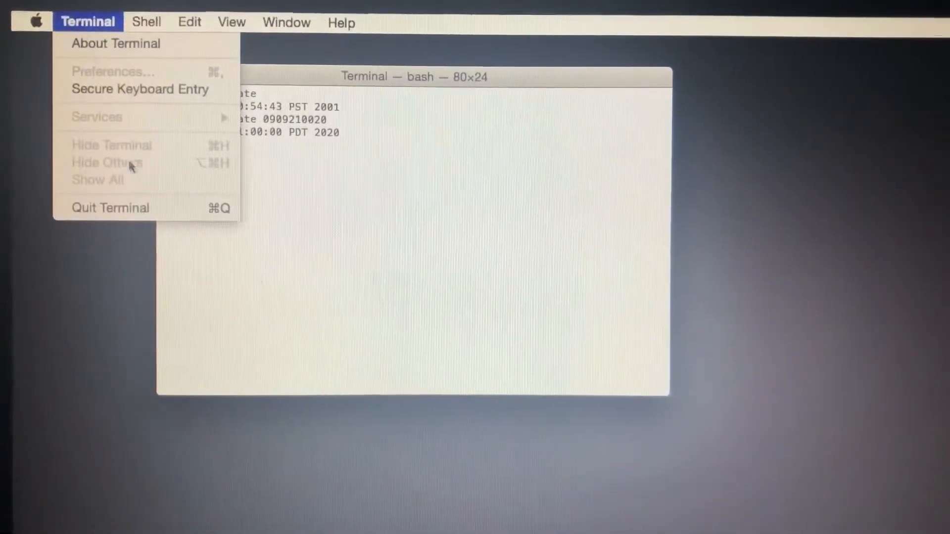
mouse_move(112, 215)
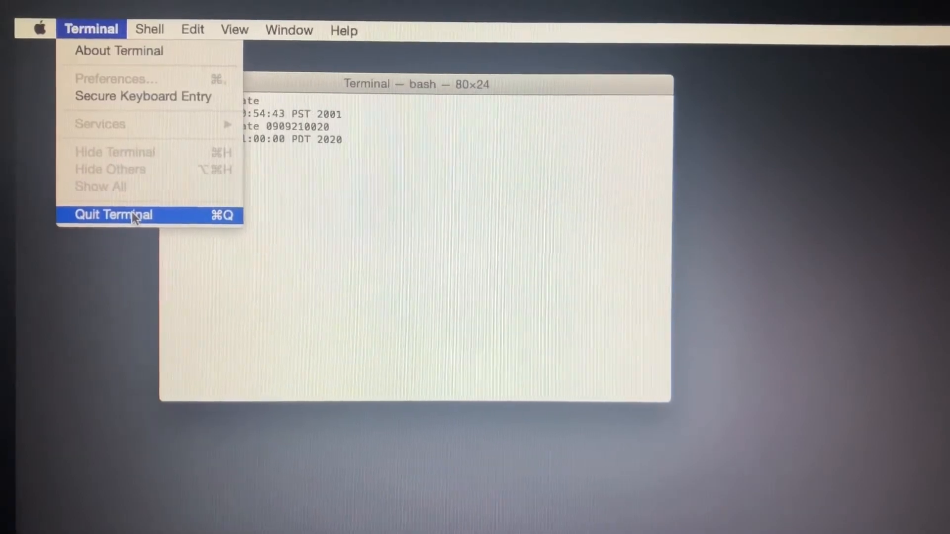
left_click(113, 214)
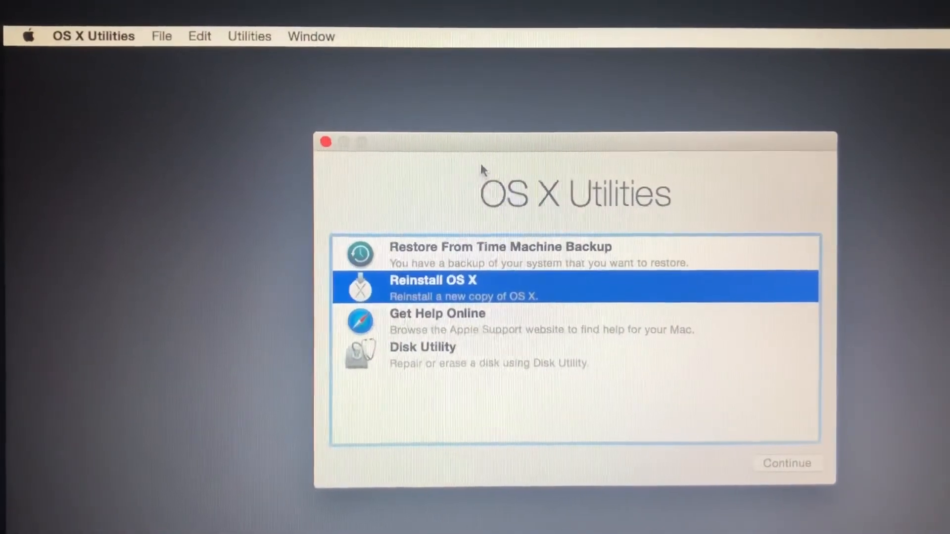
left_click(245, 34)
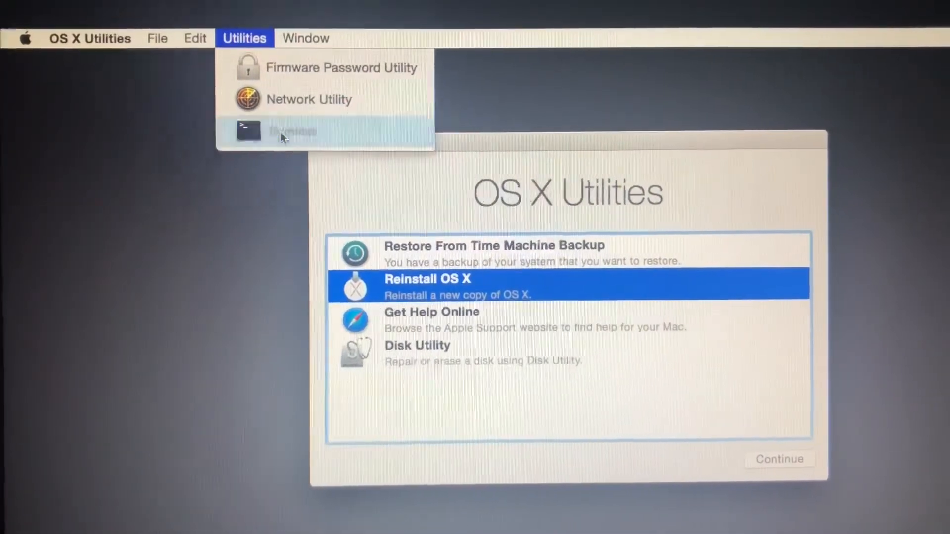
left_click(290, 130)
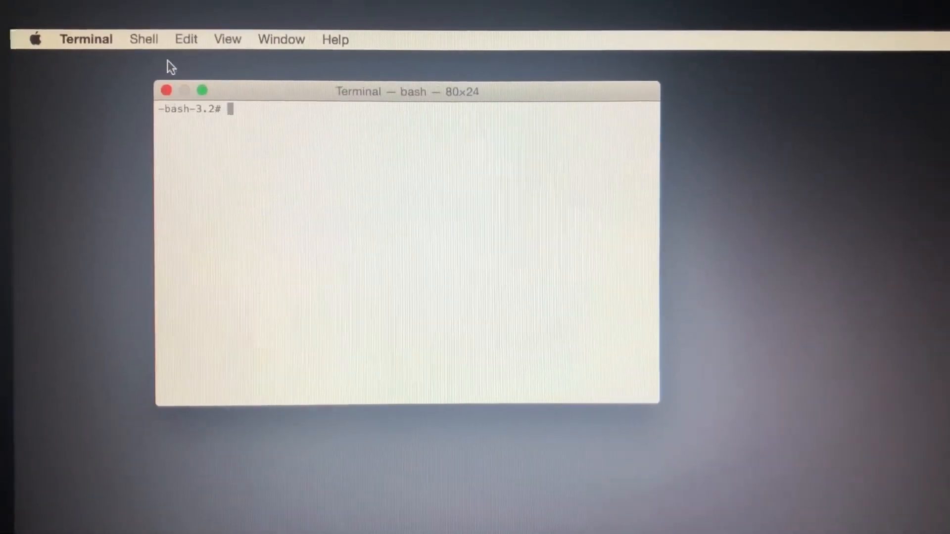
left_click(86, 39)
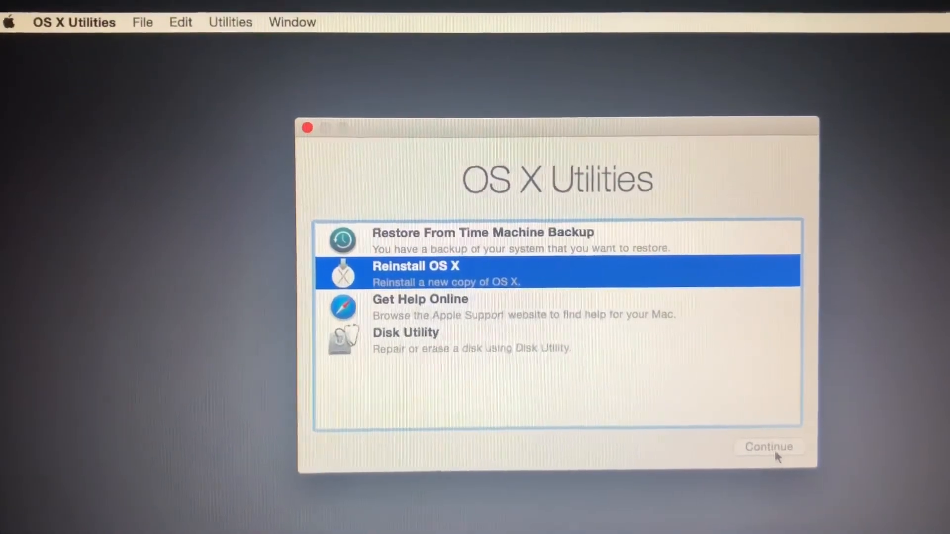
Relaunch the Yosemite reinstaller, pass the welcome and Apple eligibility check to the license agreement.
left_click(768, 447)
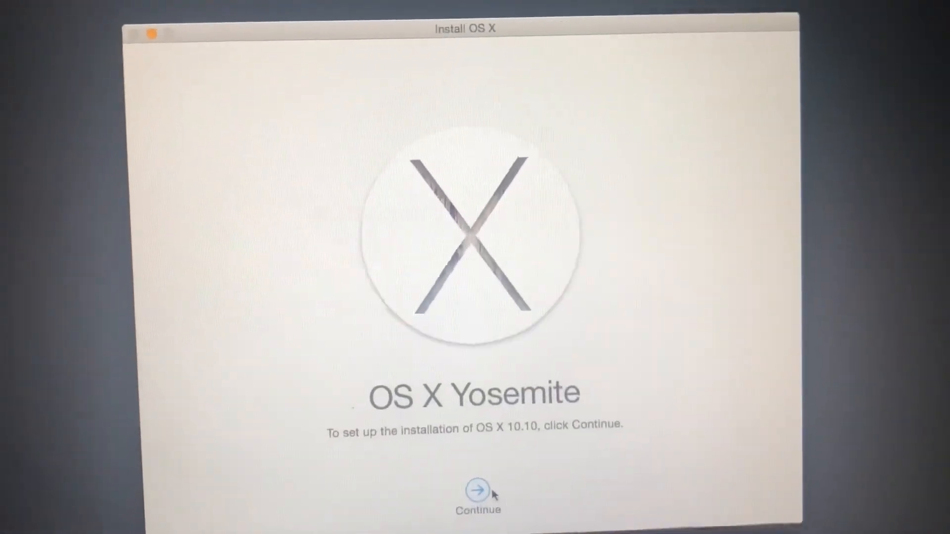
left_click(478, 490)
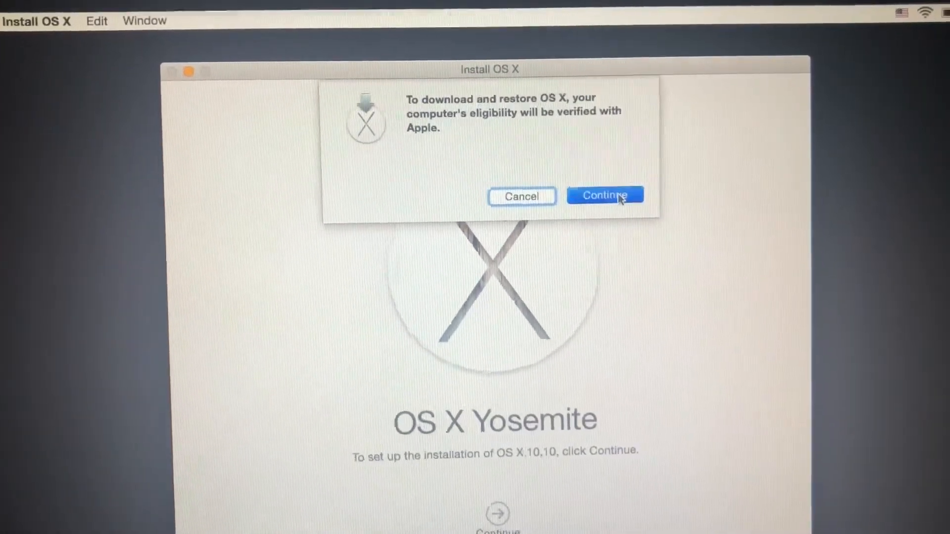
left_click(604, 195)
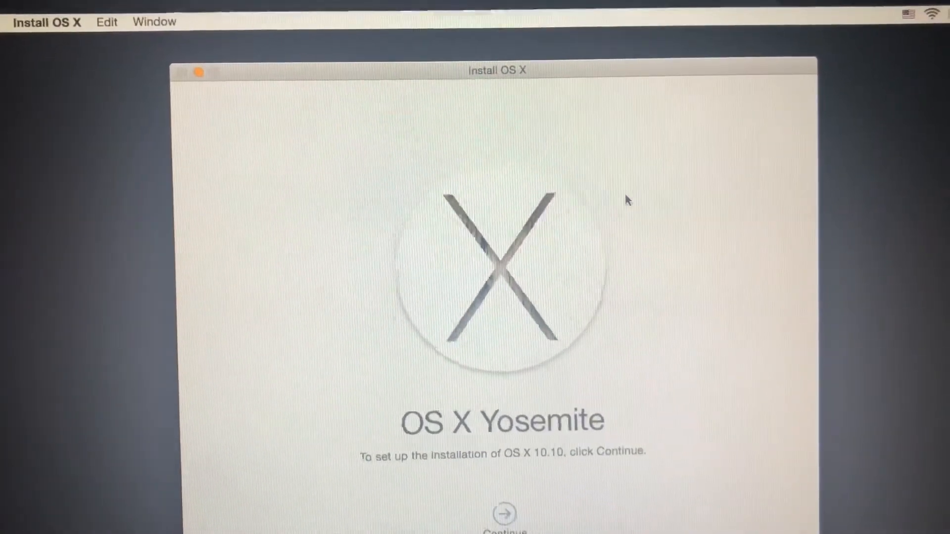
left_click(504, 514)
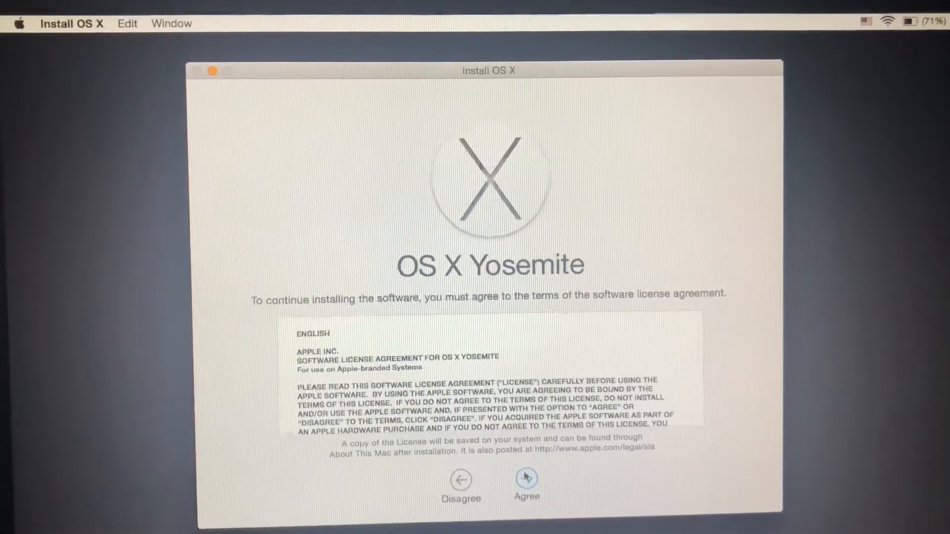
Agree to the Yosemite license and its confirmation sheet to reach the disk selection screen.
left_click(526, 485)
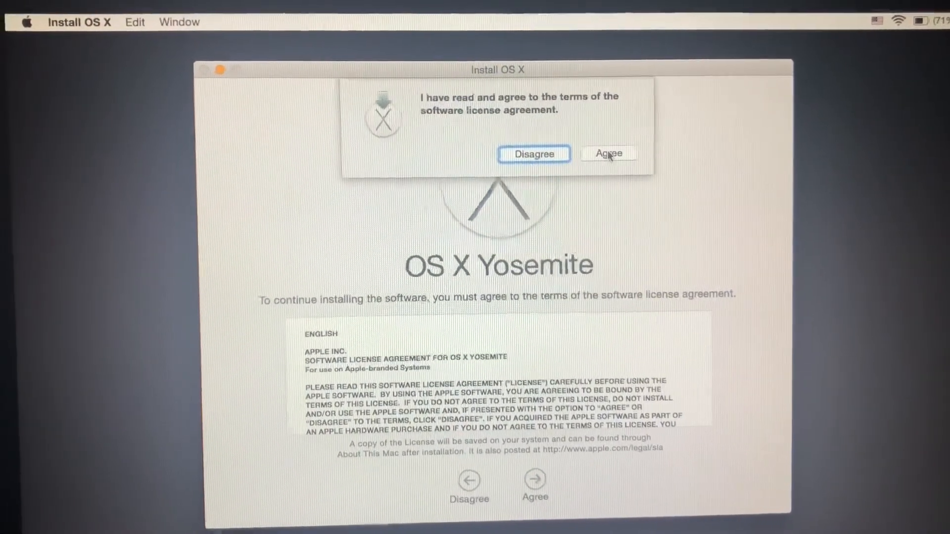
left_click(609, 154)
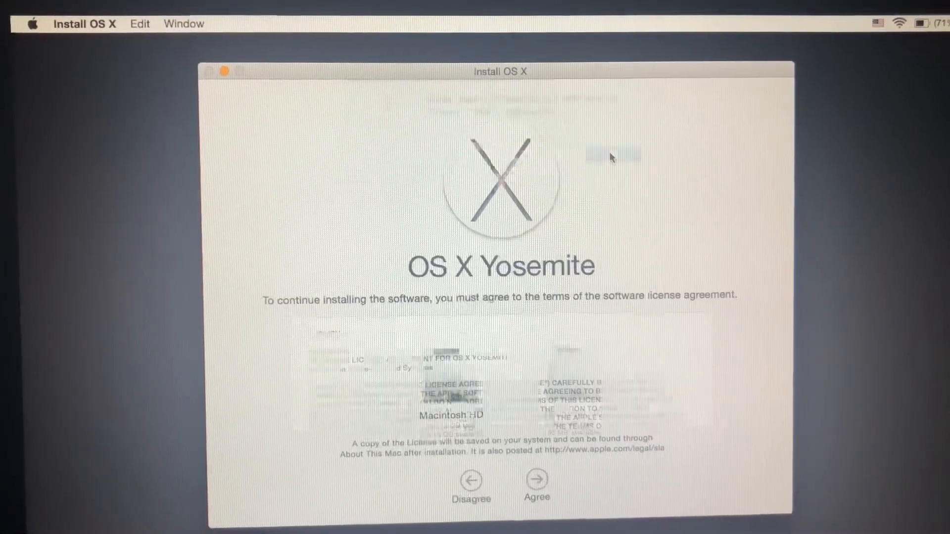
left_click(535, 481)
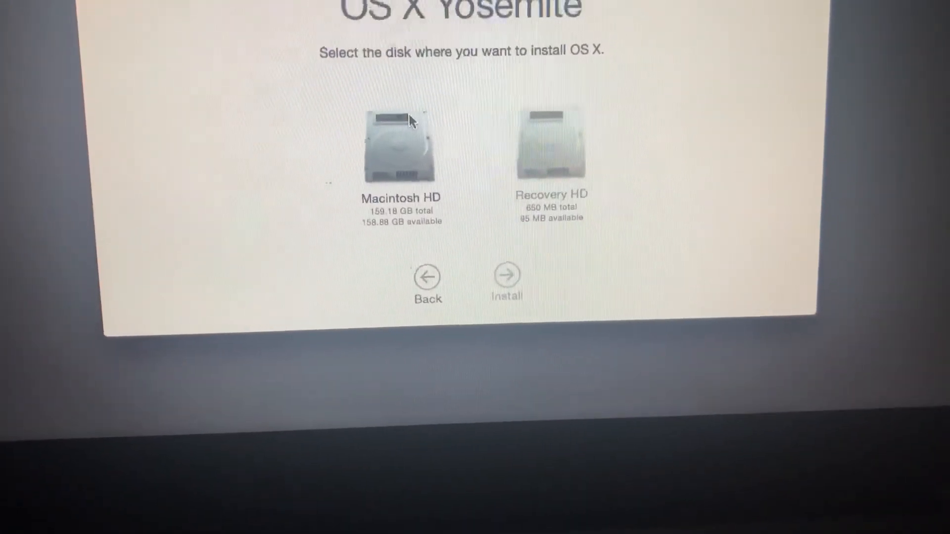
Choose Macintosh HD as the install disk and begin the install, starting App Store sign-in.
left_click(400, 146)
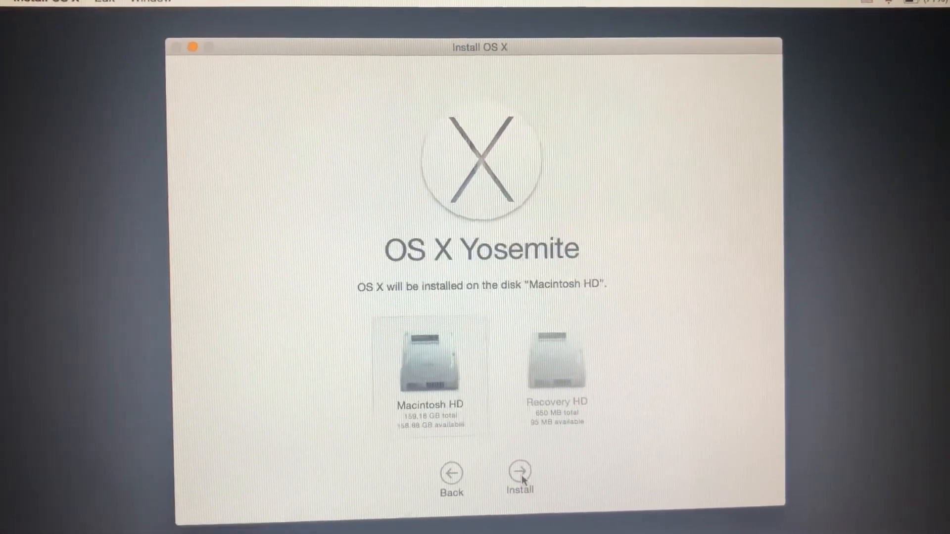
left_click(517, 471)
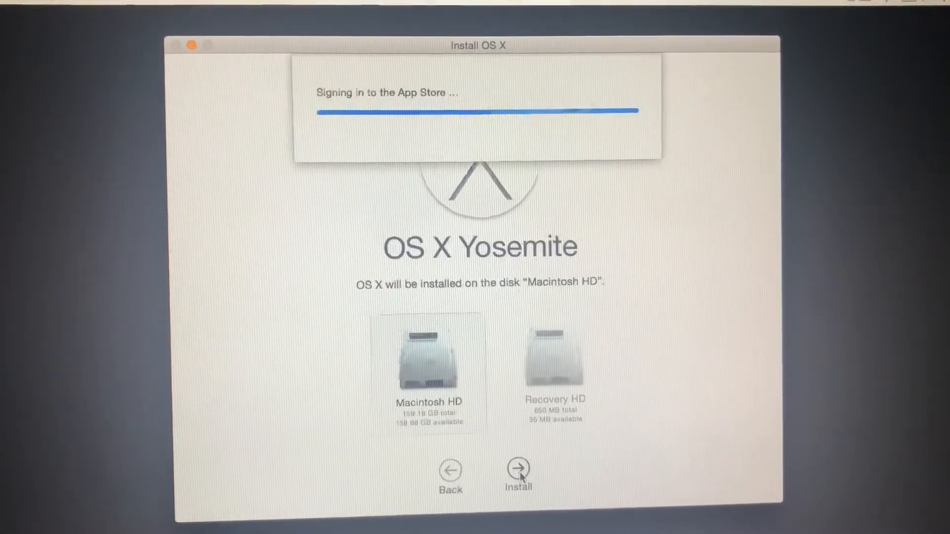